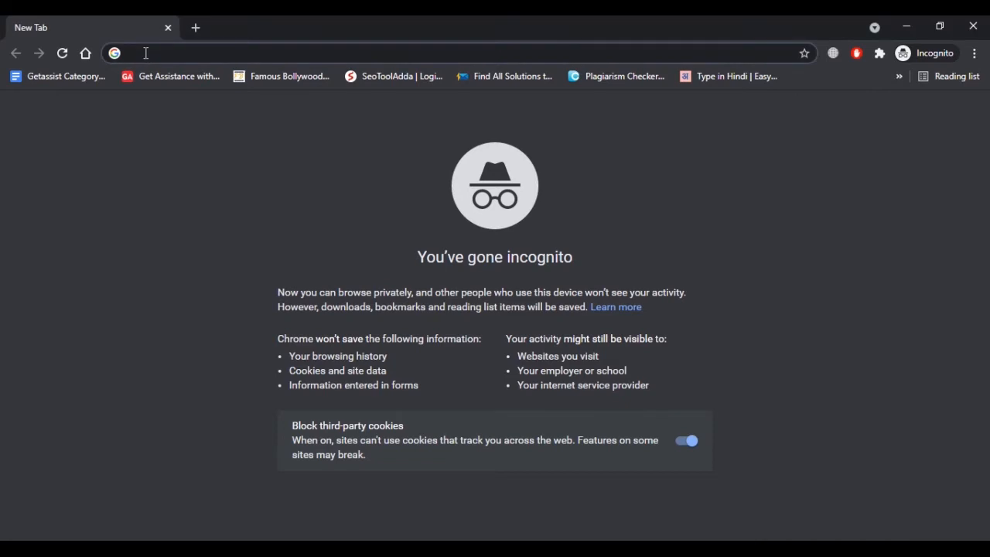
Go to yahoo.com in the incognito tab and reach the Yahoo sign-in page.
{"action": "type", "text": "yahoo.com/?p=us"}
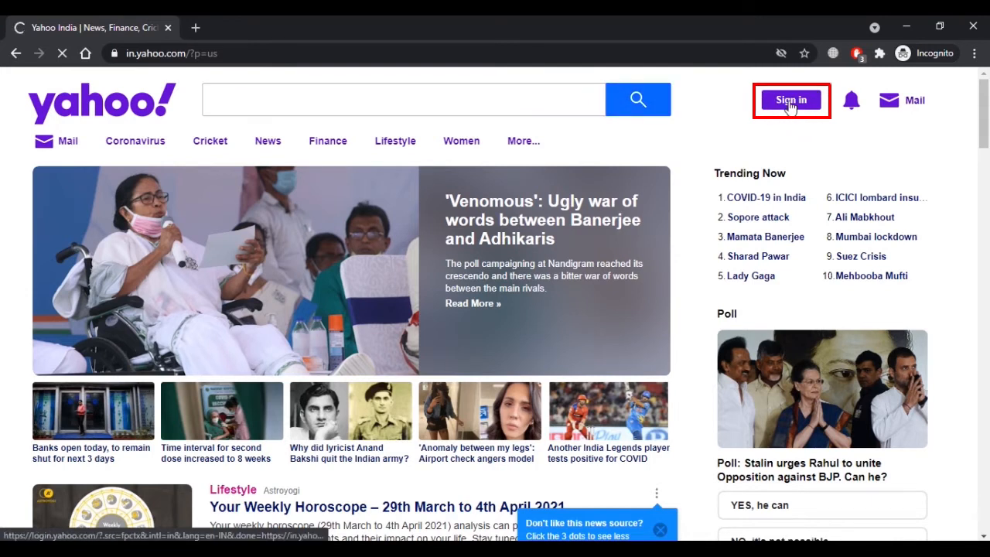
{"action": "left_click", "coordinate": [790, 100]}
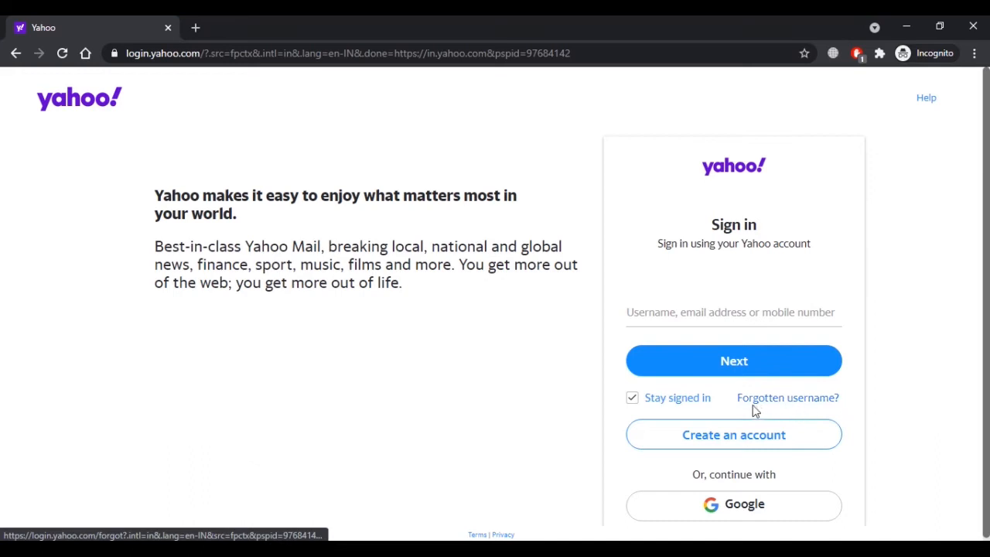
Start the forgotten-username recovery and review the recovery phone and email options.
{"action": "left_click", "coordinate": [787, 397]}
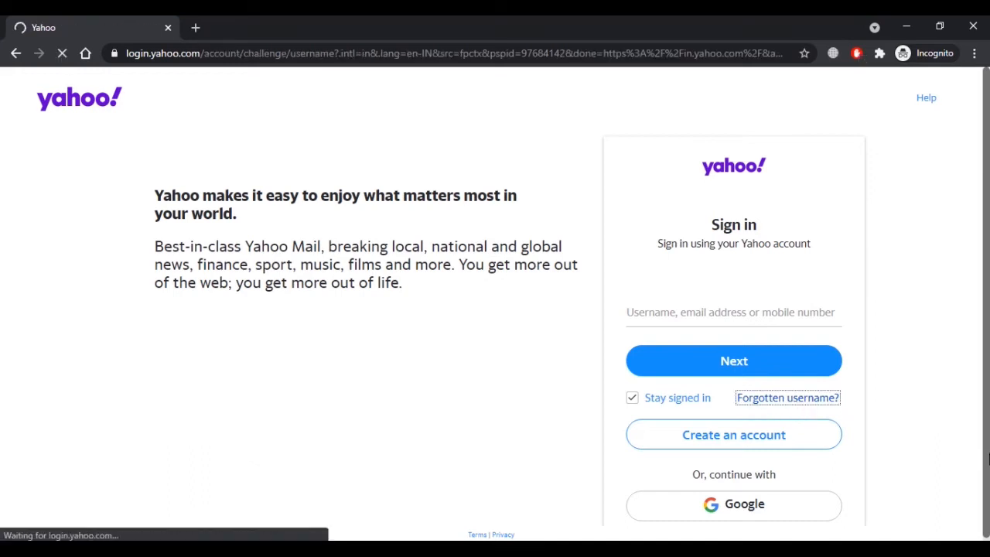
{"action": "left_click", "coordinate": [787, 396]}
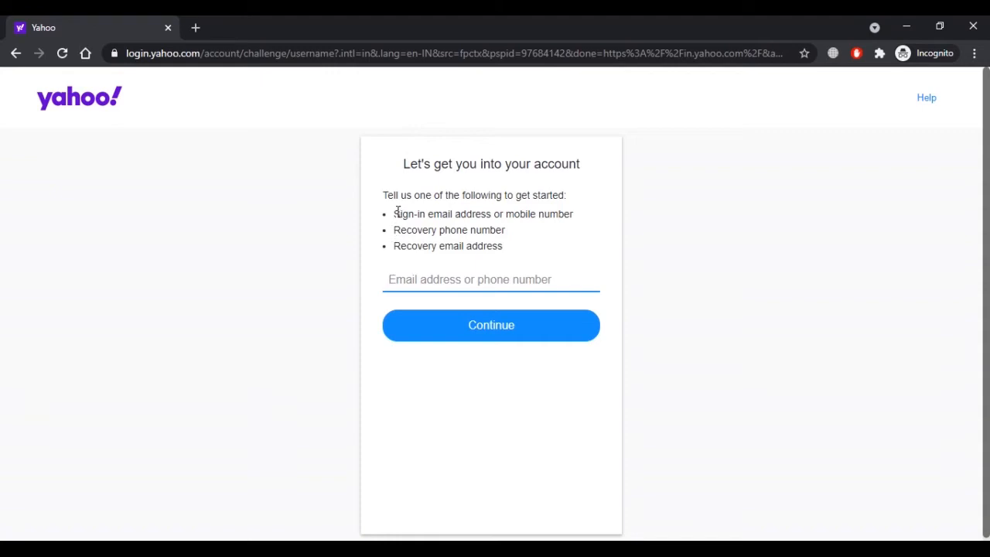
{"action": "left_click_drag", "start_coordinate": [393, 214], "coordinate": [505, 230]}
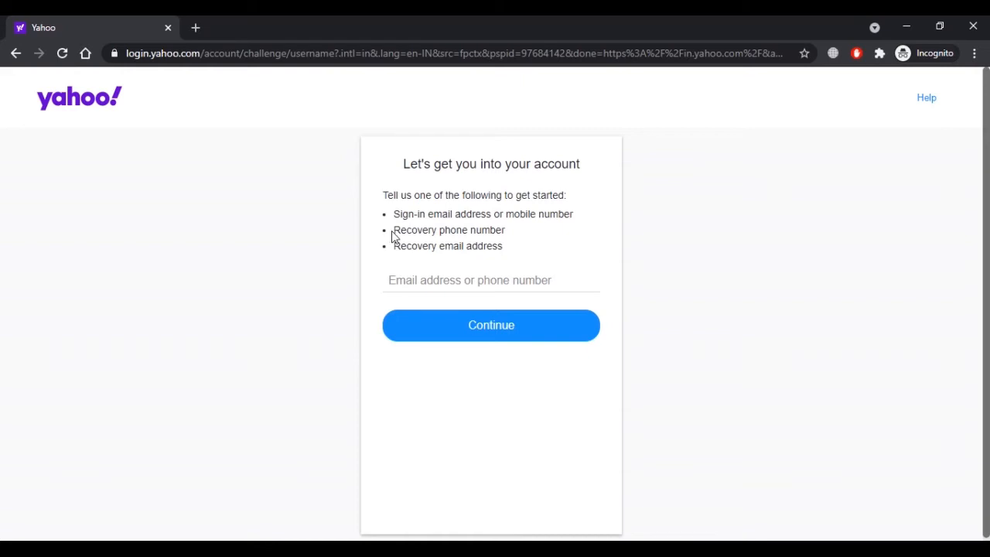
{"action": "double_click", "coordinate": [448, 230]}
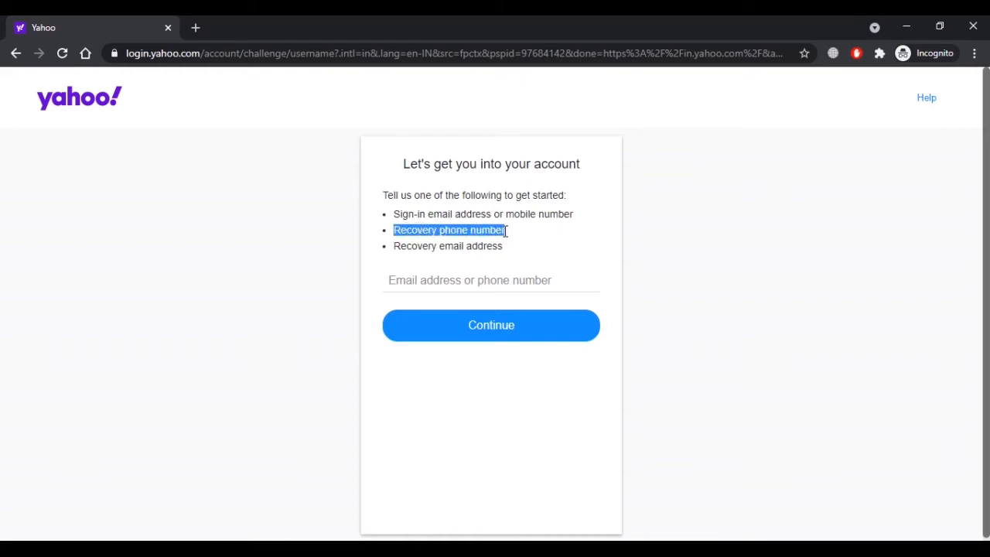
{"action": "mouse_move", "coordinate": [400, 248]}
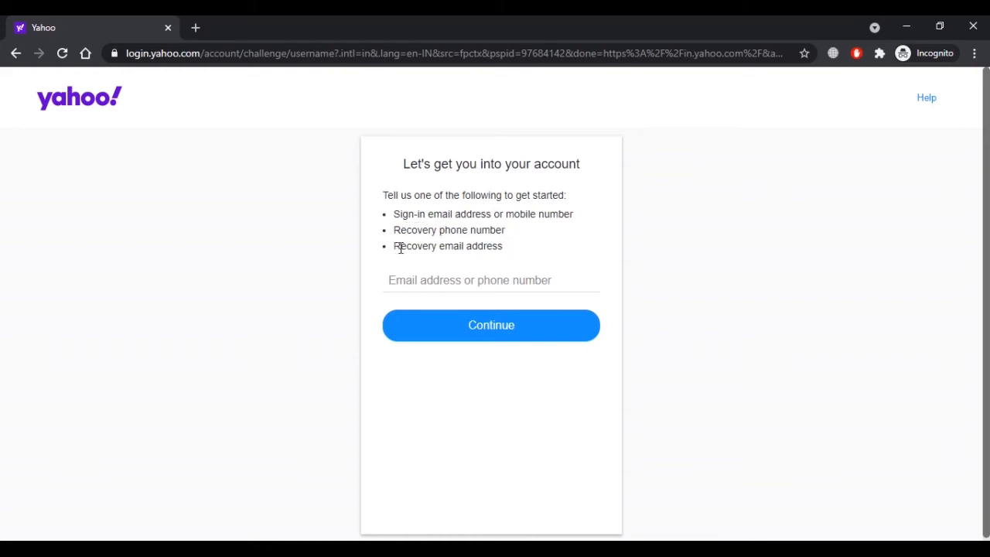
{"action": "double_click", "coordinate": [446, 246]}
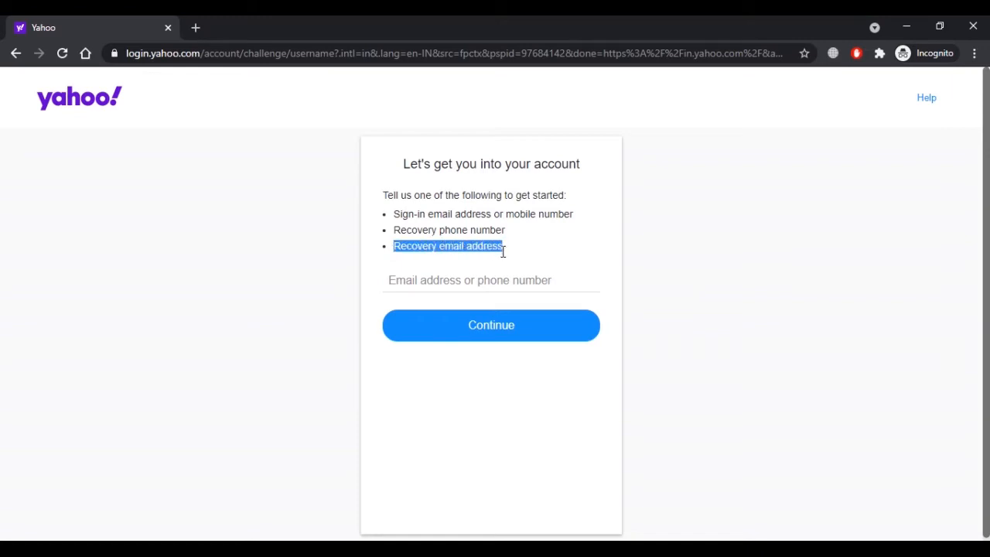
Enter the recovery phone number beginning +974 into the identifier field.
{"action": "left_click", "coordinate": [490, 279]}
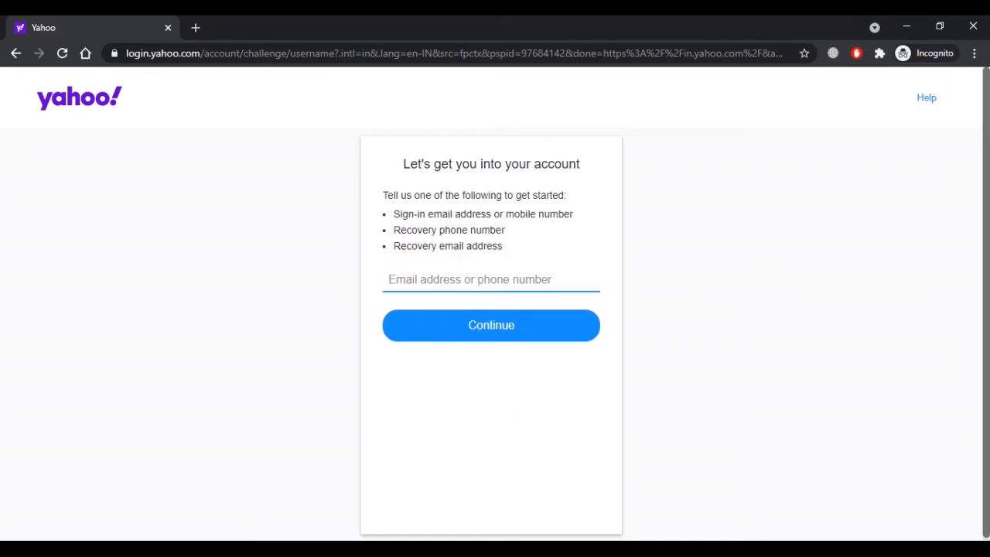
{"action": "type", "text": "8"}
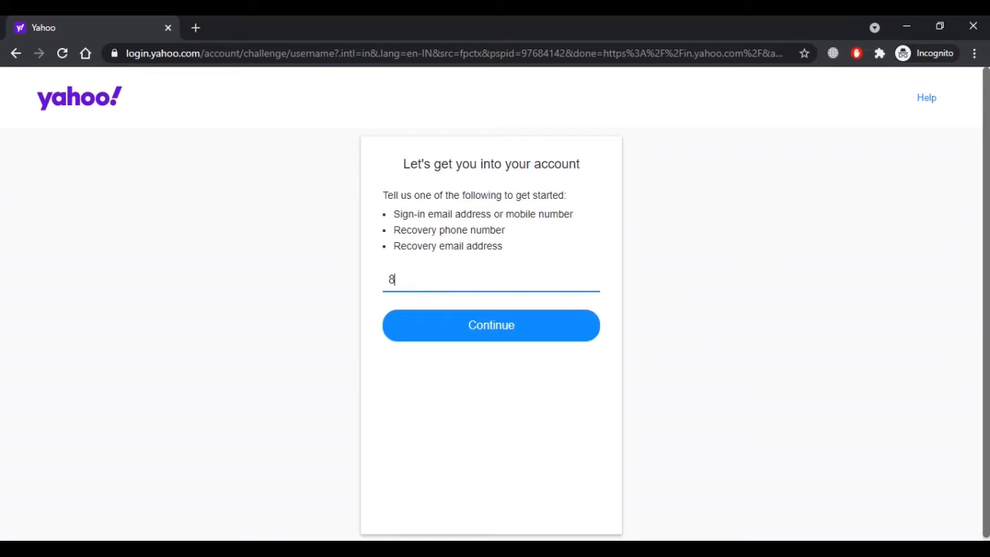
{"action": "type", "text": "+9"}
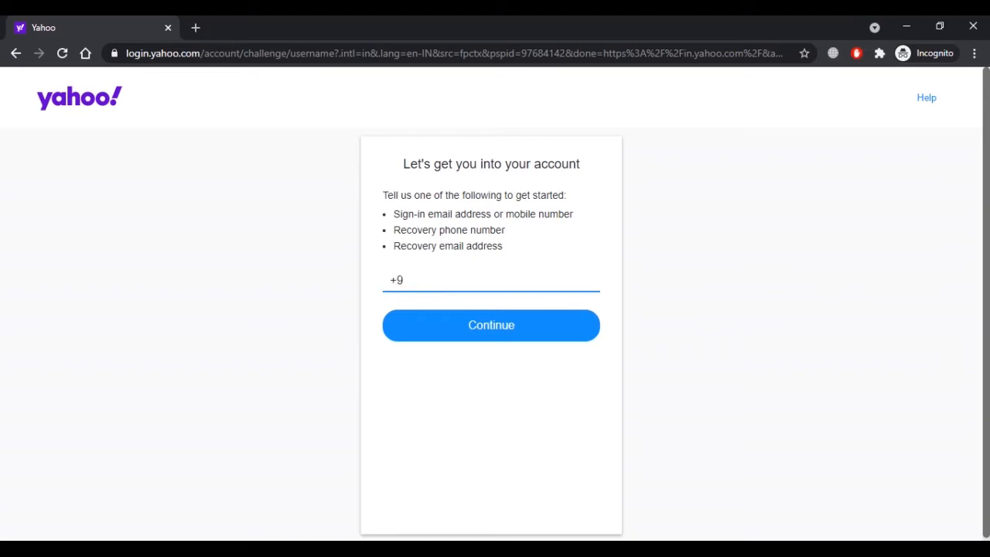
{"action": "type", "text": "74"}
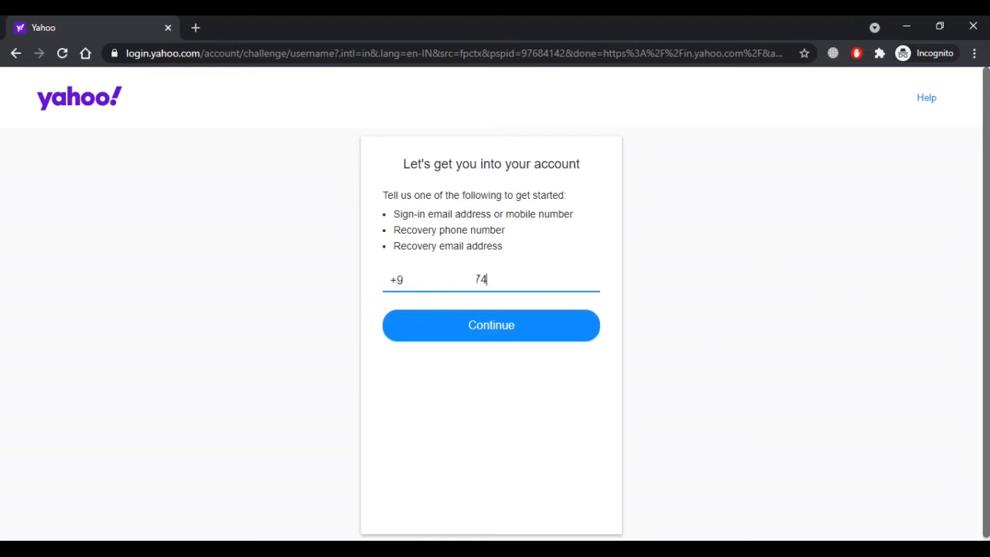
{"action": "mouse_move", "coordinate": [504, 332]}
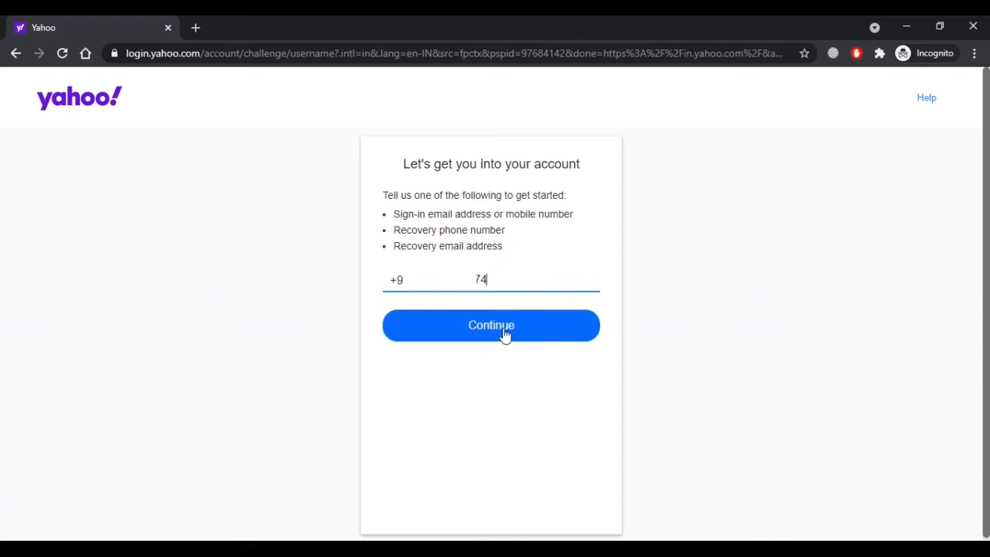
Submit the phone number and pass the not-a-robot check with the chimney images.
{"action": "left_click", "coordinate": [490, 325]}
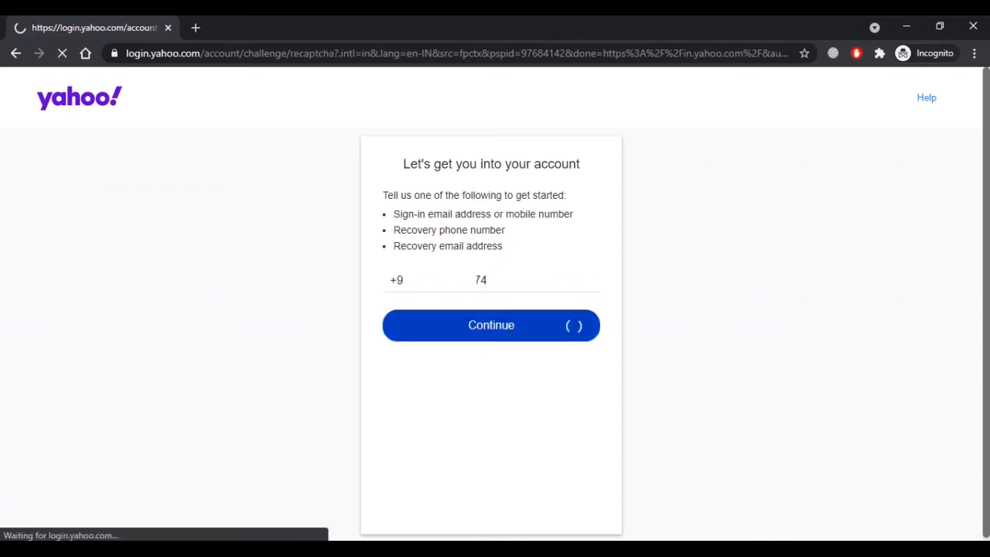
{"action": "left_click", "coordinate": [491, 325]}
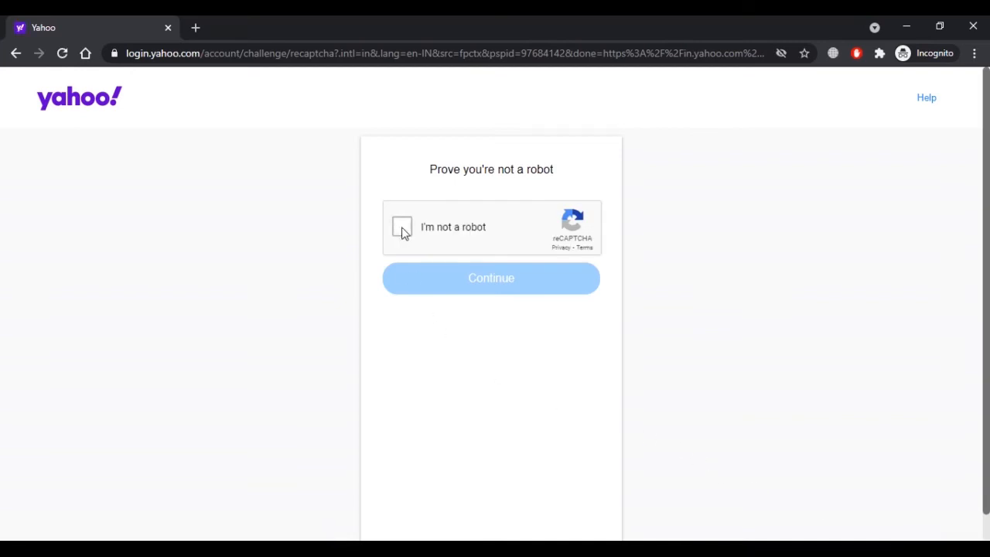
{"action": "left_click", "coordinate": [401, 226]}
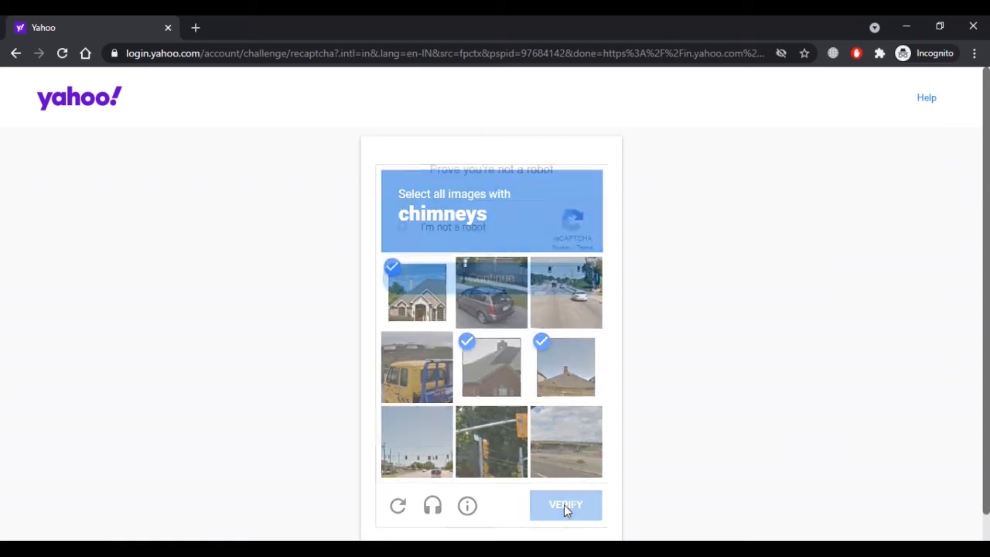
{"action": "left_click", "coordinate": [566, 504]}
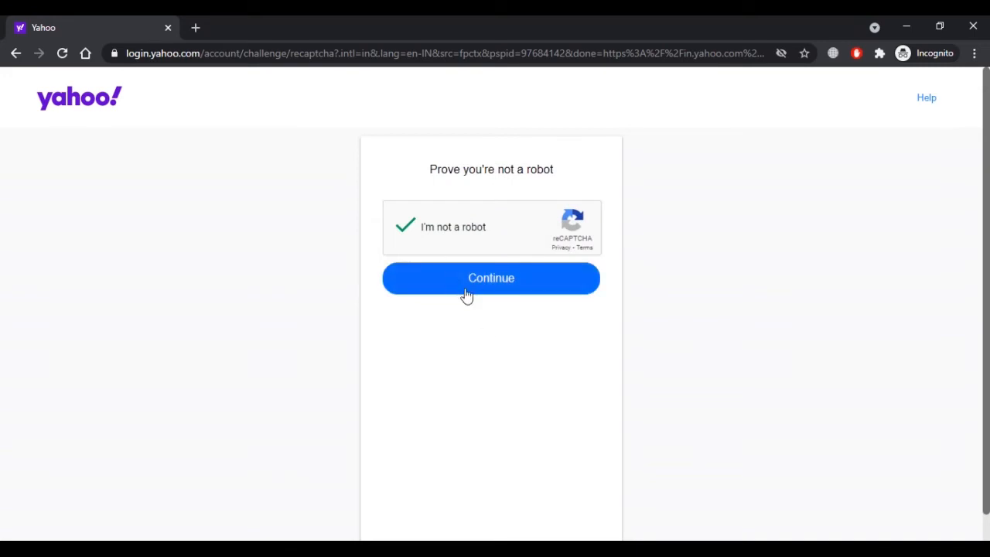
{"action": "left_click", "coordinate": [490, 277]}
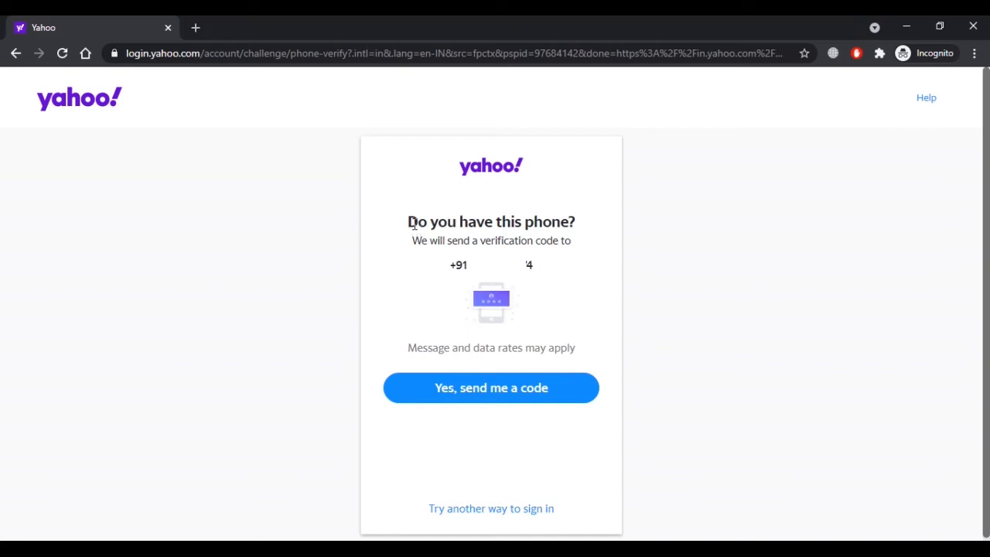
{"action": "mouse_move", "coordinate": [563, 263]}
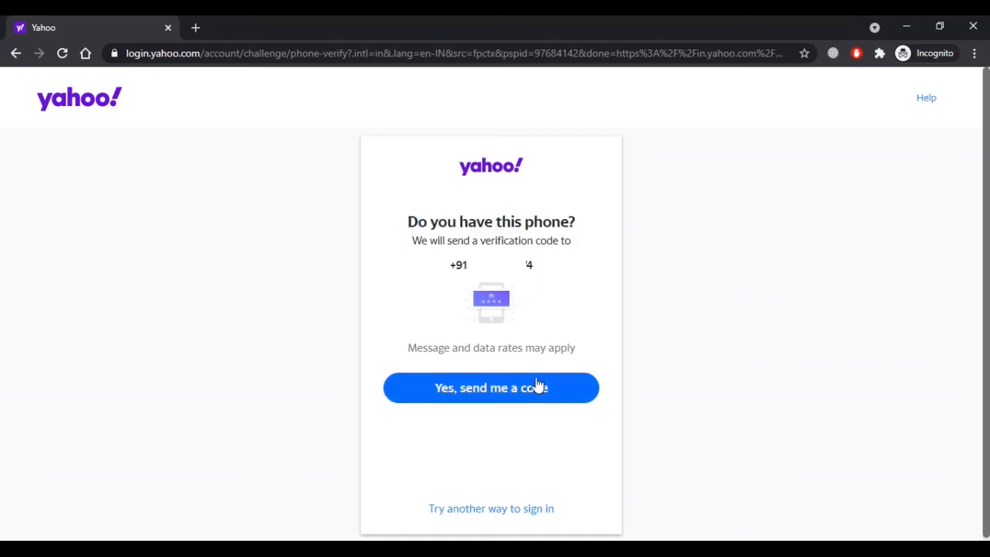
{"action": "left_click", "coordinate": [491, 387]}
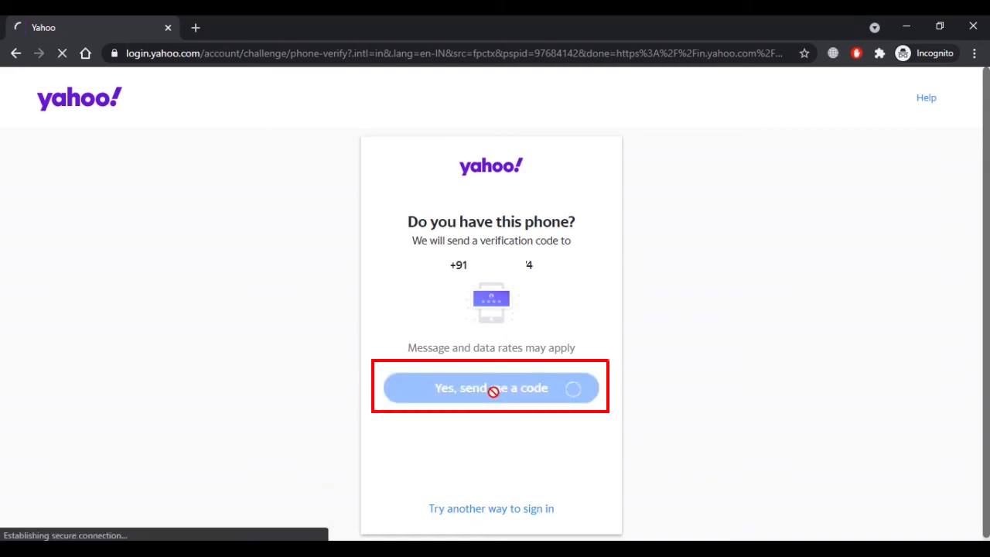
{"action": "left_click", "coordinate": [490, 387]}
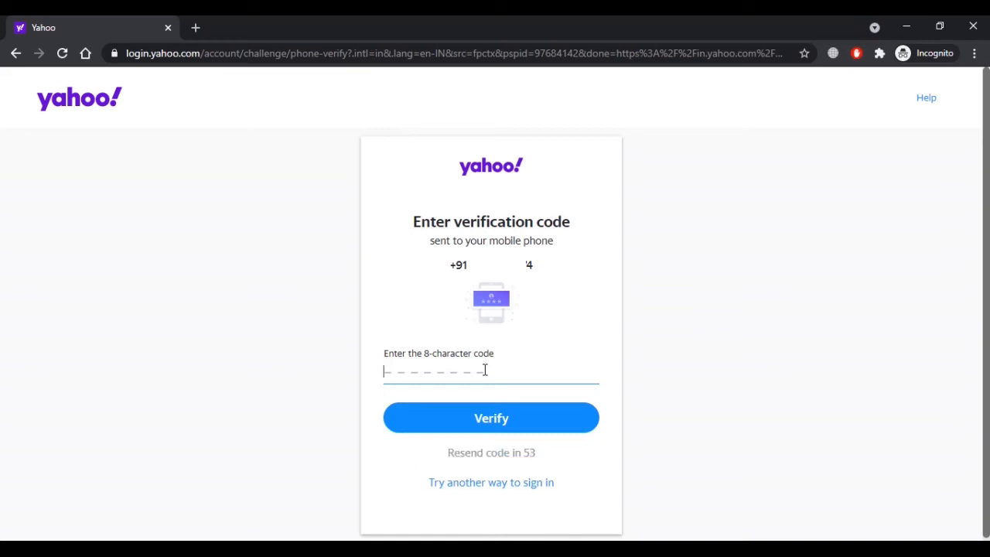
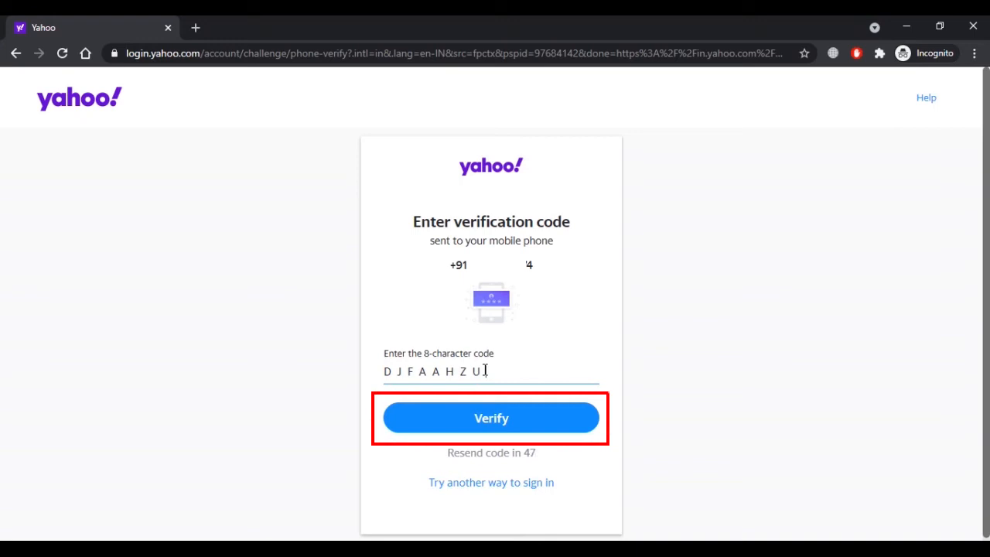
{"action": "left_click", "coordinate": [490, 417]}
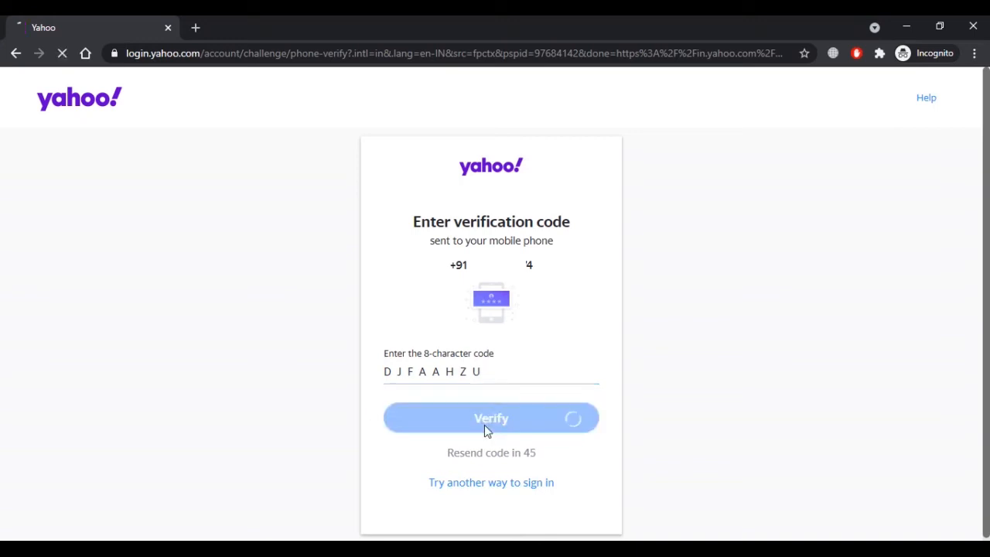
Choose one of the accounts linked to the phone, reaching the new-password page.
{"action": "left_click", "coordinate": [490, 417]}
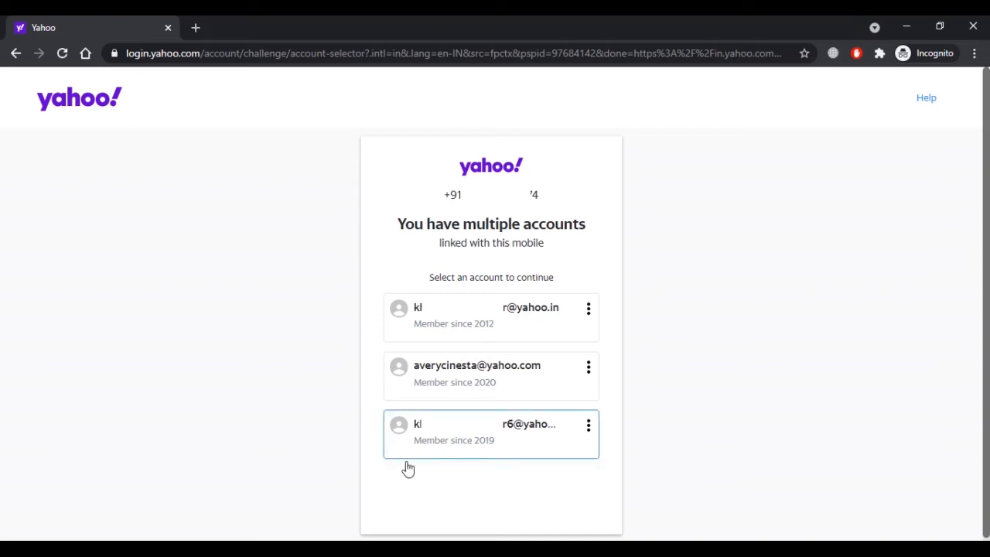
{"action": "mouse_move", "coordinate": [476, 390]}
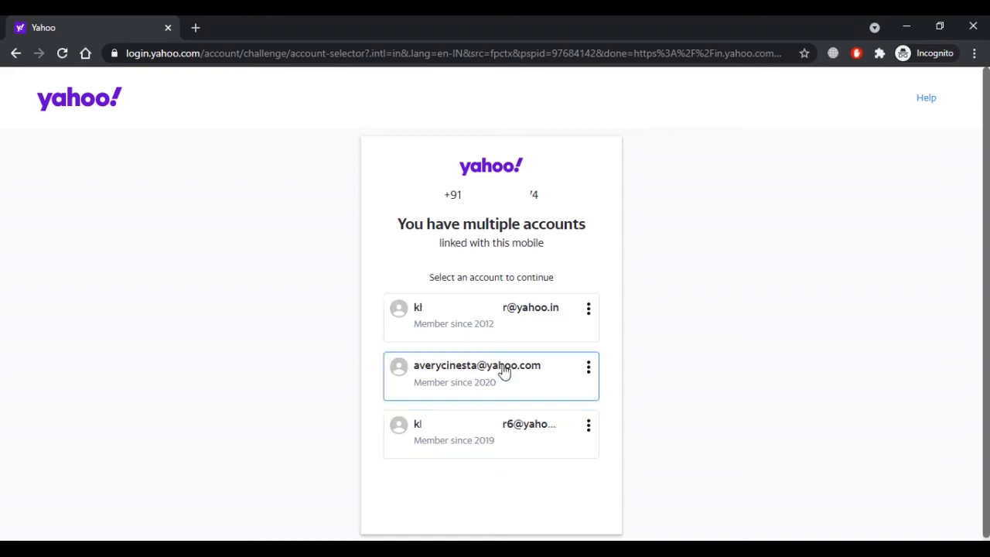
{"action": "left_click", "coordinate": [491, 375]}
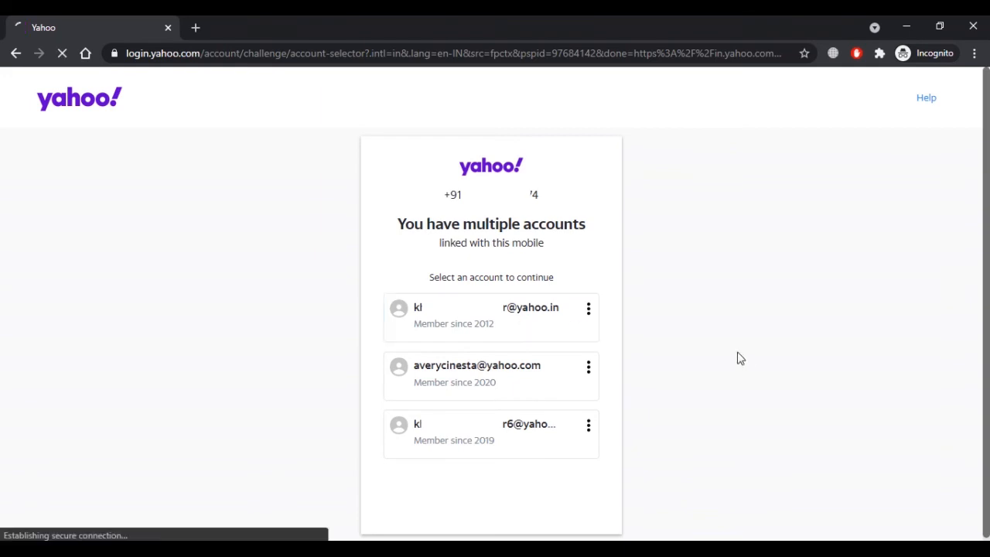
{"action": "left_click", "coordinate": [490, 317]}
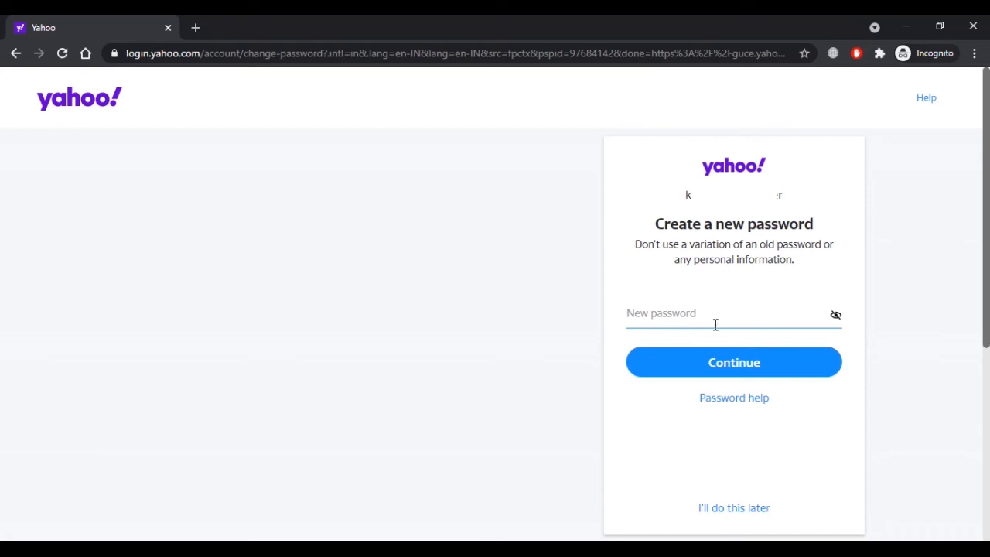
Enter and submit a new password, then continue past the success confirmation.
{"action": "left_click", "coordinate": [712, 315]}
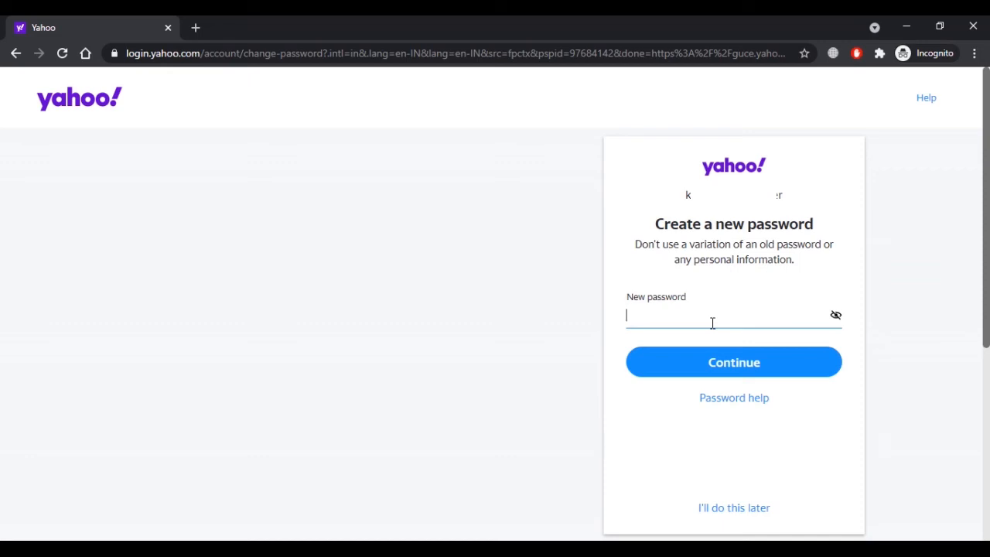
{"action": "type", "text": "a"}
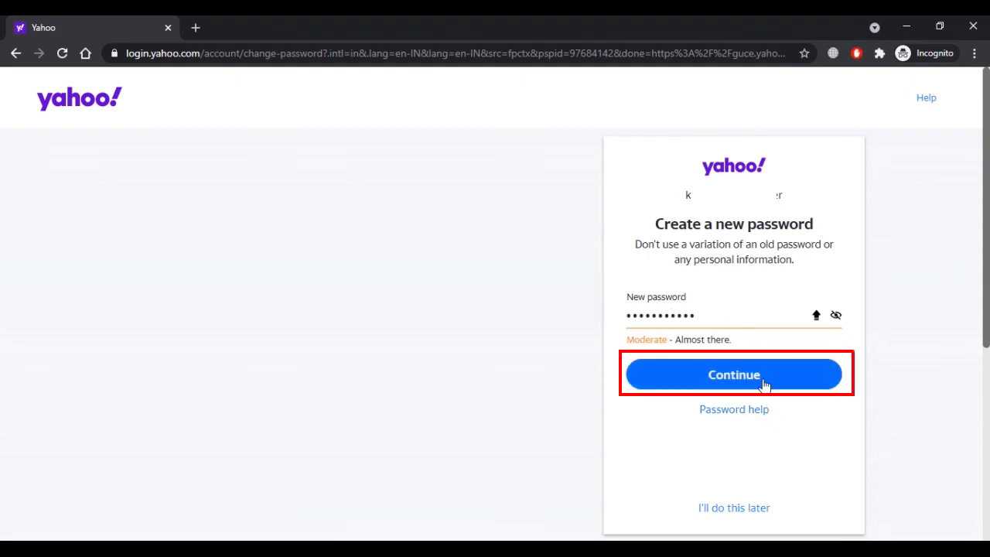
{"action": "left_click", "coordinate": [733, 374]}
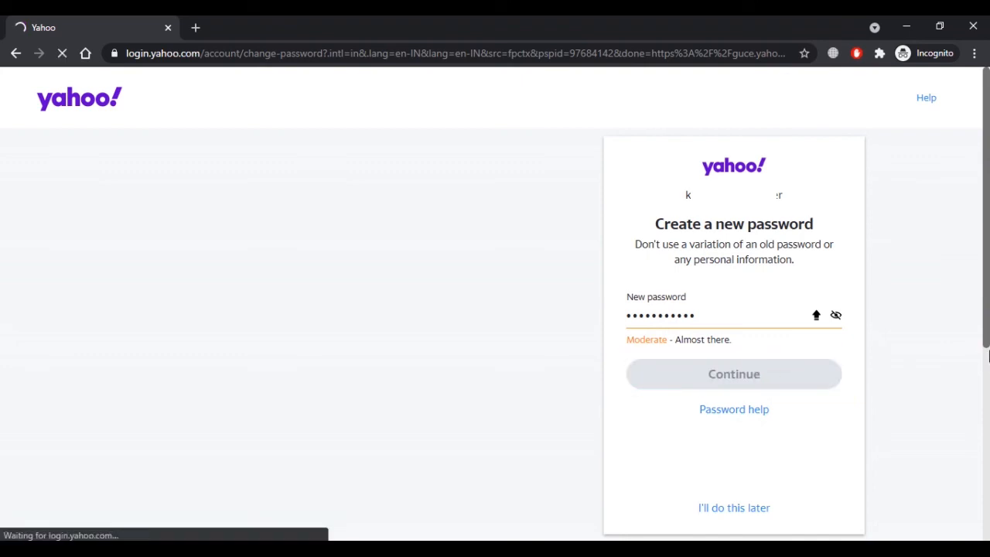
{"action": "left_click", "coordinate": [733, 374]}
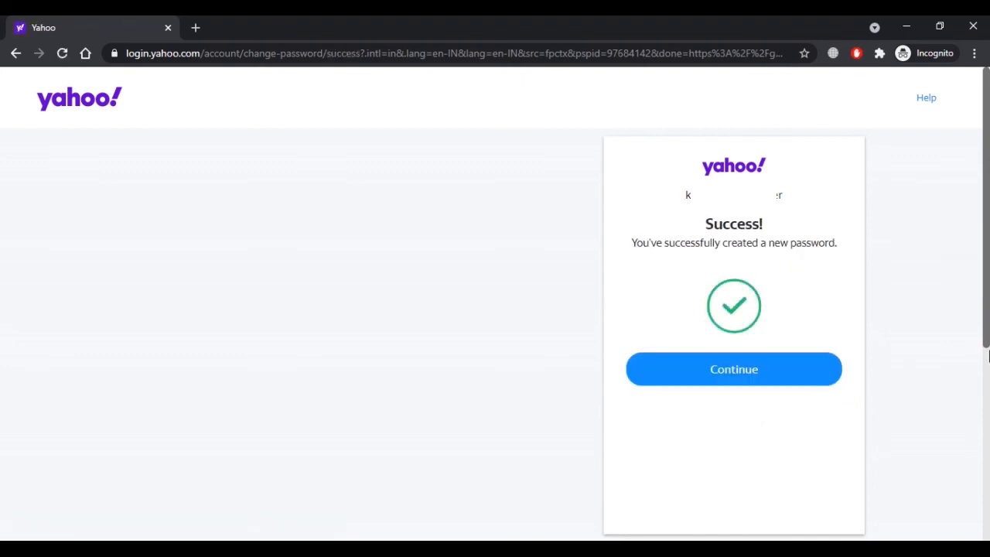
{"action": "mouse_move", "coordinate": [818, 256]}
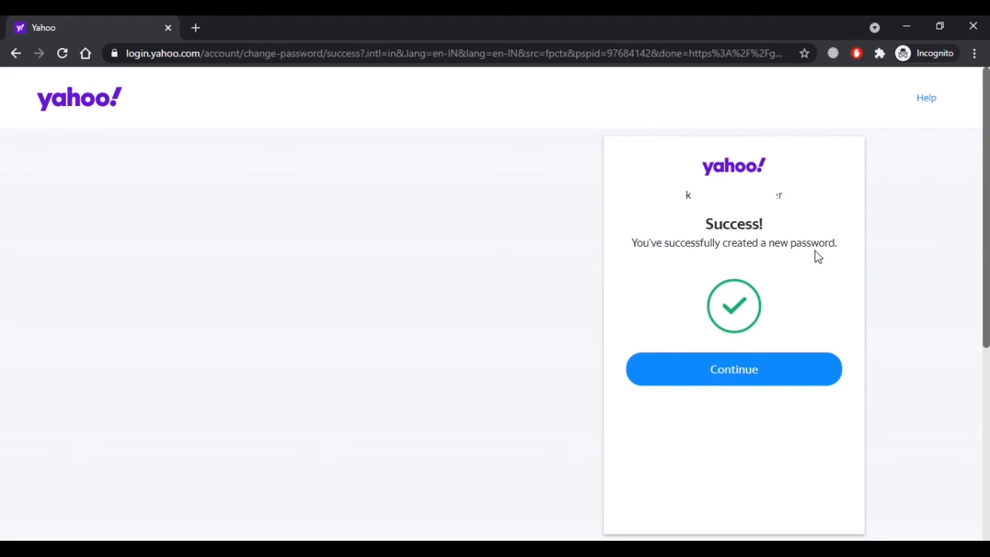
{"action": "left_click", "coordinate": [733, 369]}
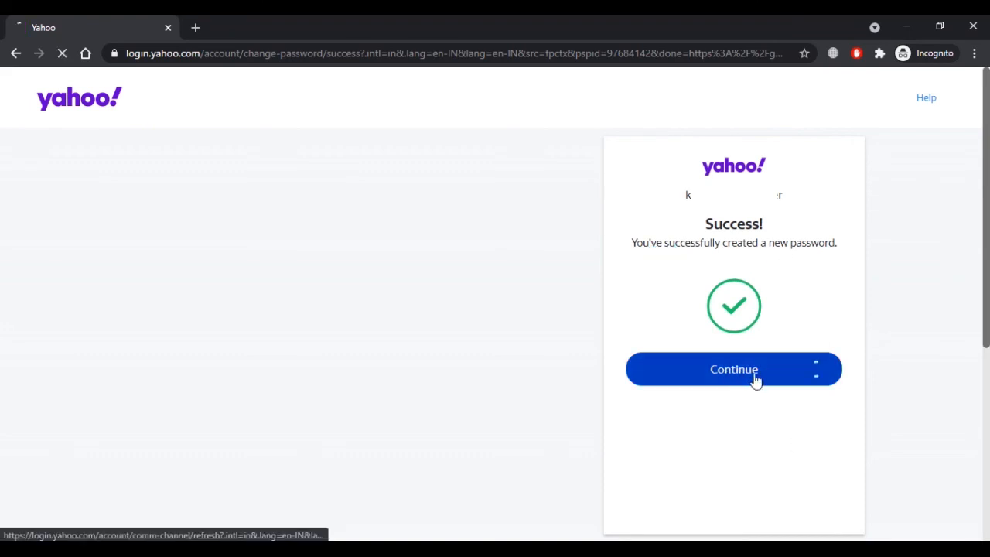
Approve the existing recovery email and phone with 'Looks good', landing signed in on the Yahoo homepage.
{"action": "left_click", "coordinate": [732, 369]}
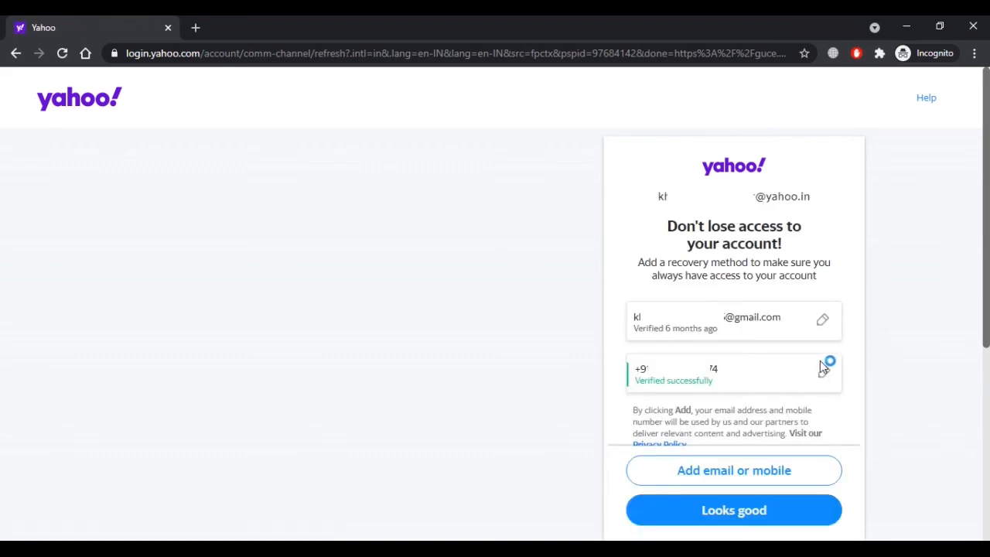
{"action": "mouse_move", "coordinate": [840, 408]}
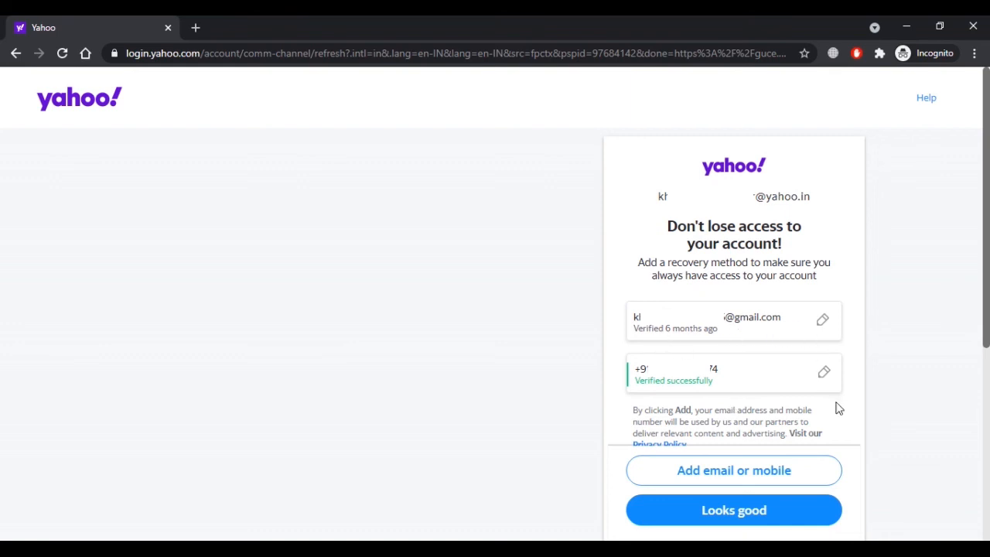
{"action": "mouse_move", "coordinate": [866, 390]}
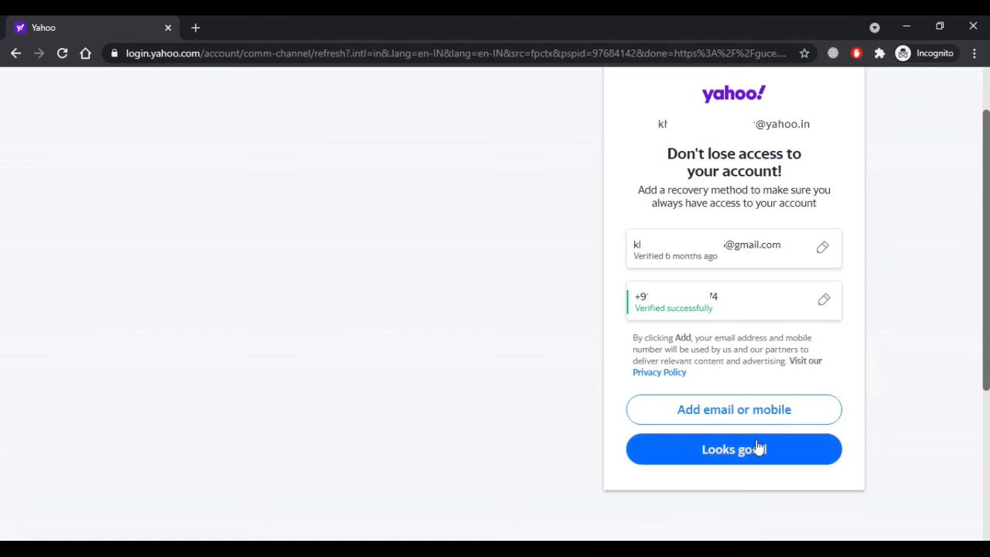
{"action": "left_click", "coordinate": [733, 448]}
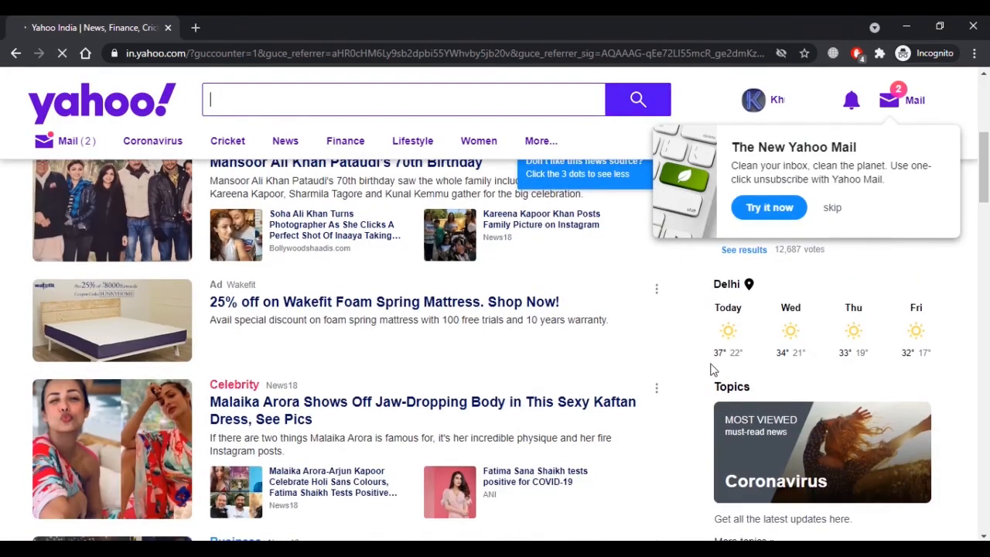
{"action": "scroll", "scroll_direction": "down", "scroll_amount": 3}
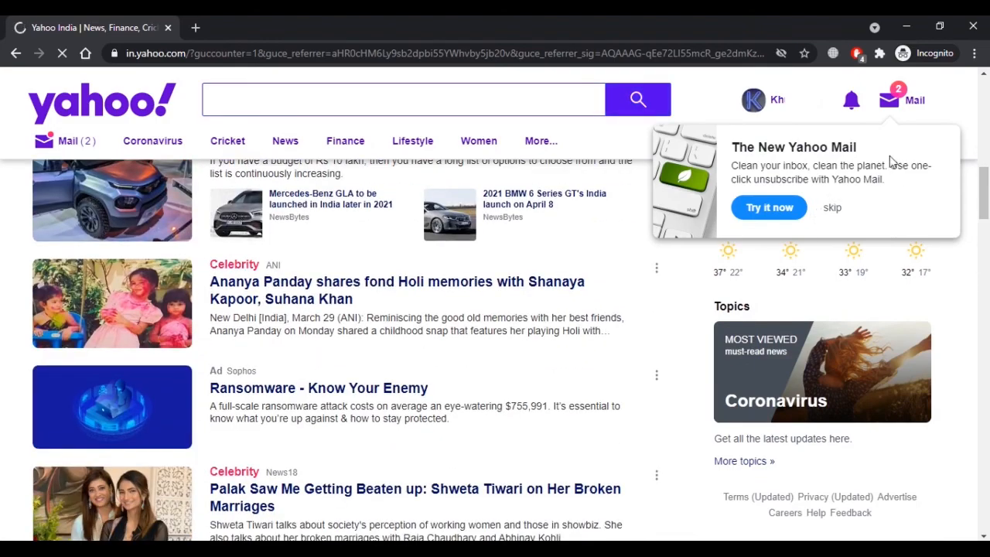